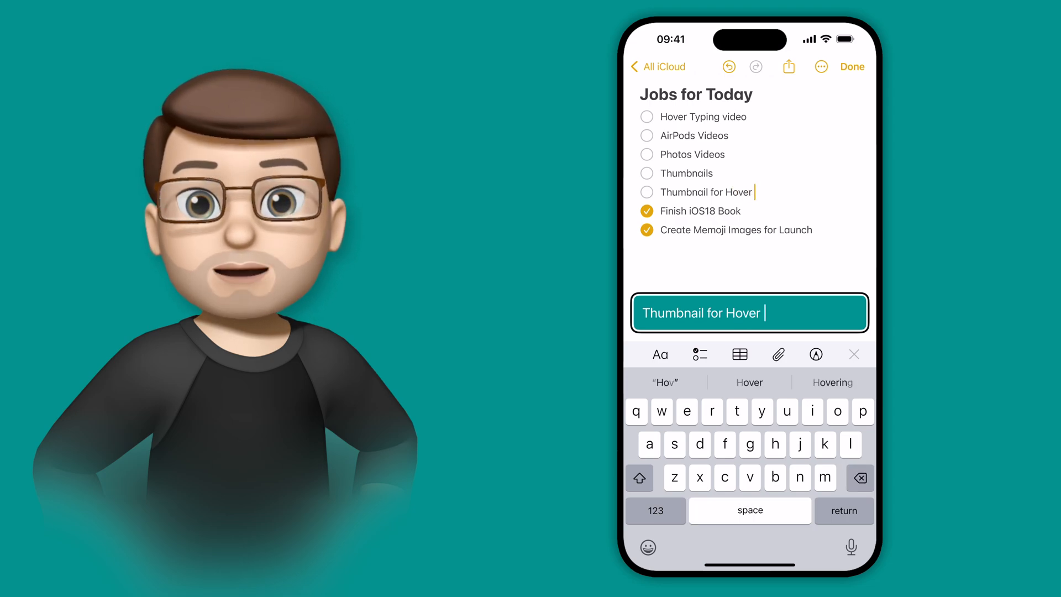
Add a 'Thumbnail for Hover' item to the Jobs for Today checklist, then return Home
type("Typijg")
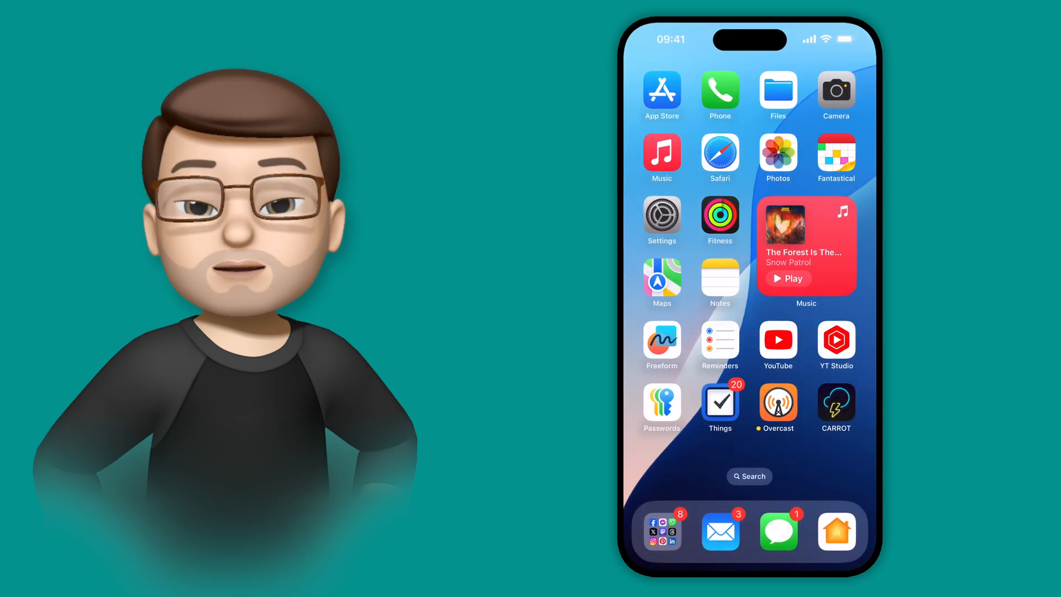
Reach the Hover Typing page via Settings > Accessibility > Keyboards & Typing
left_click(661, 221)
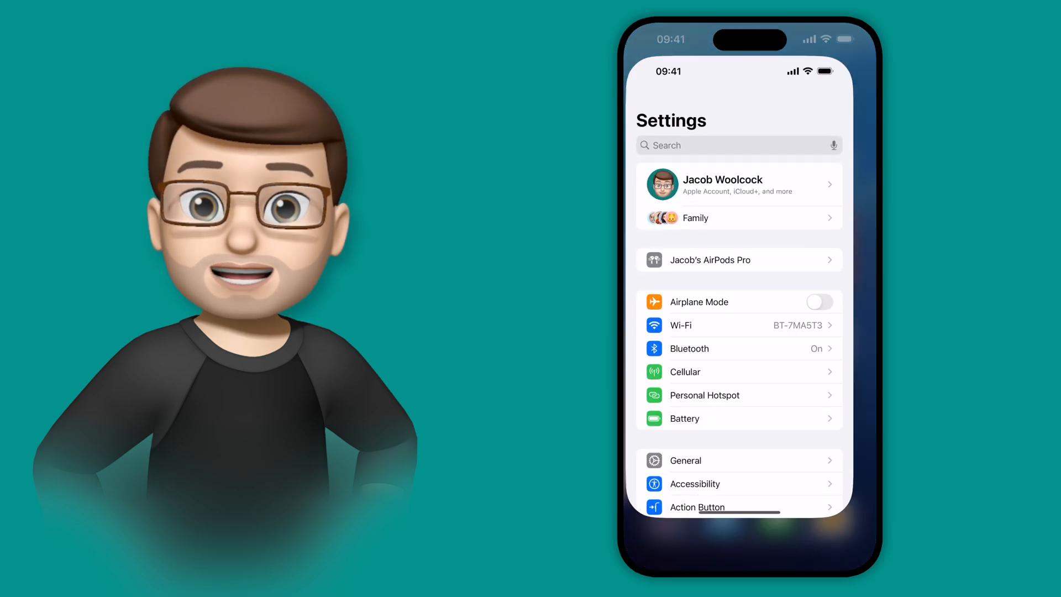
left_click(694, 483)
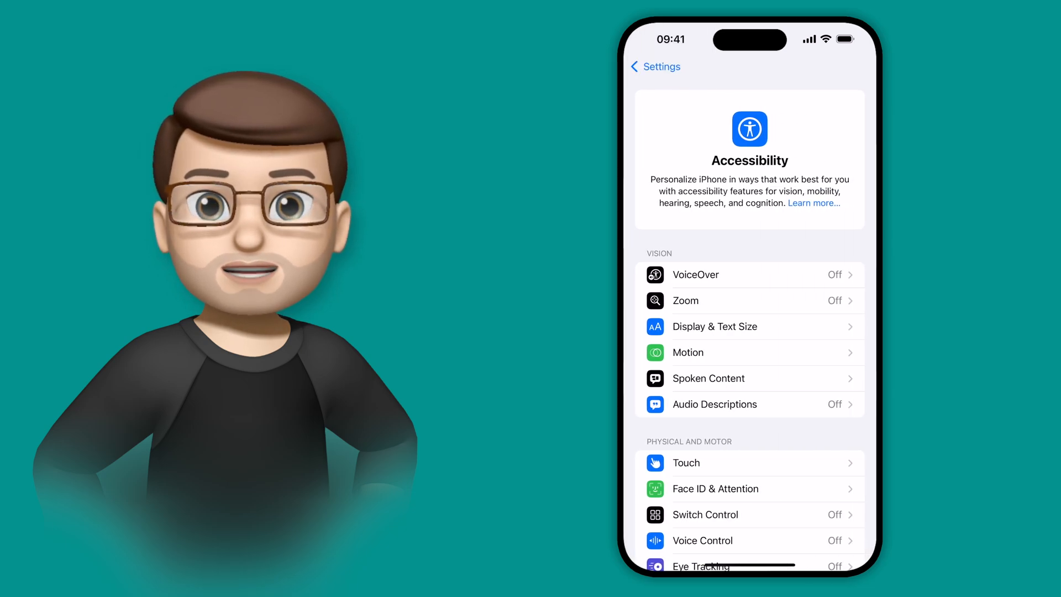
scroll("down", 3)
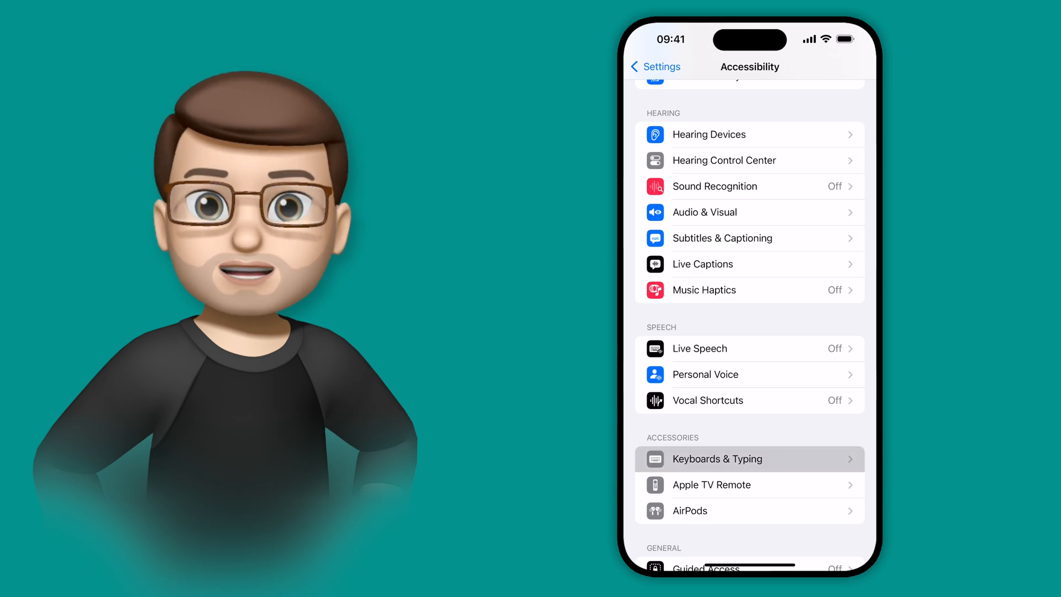
left_click(749, 459)
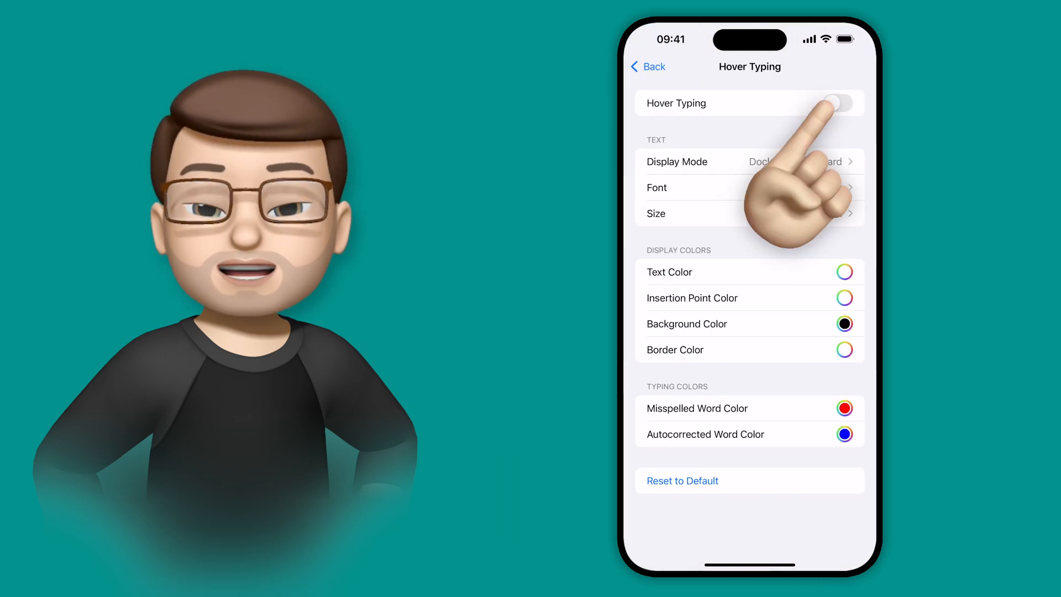
Switch Hover Typing on and drag its Size slider to a larger text size
left_click(839, 102)
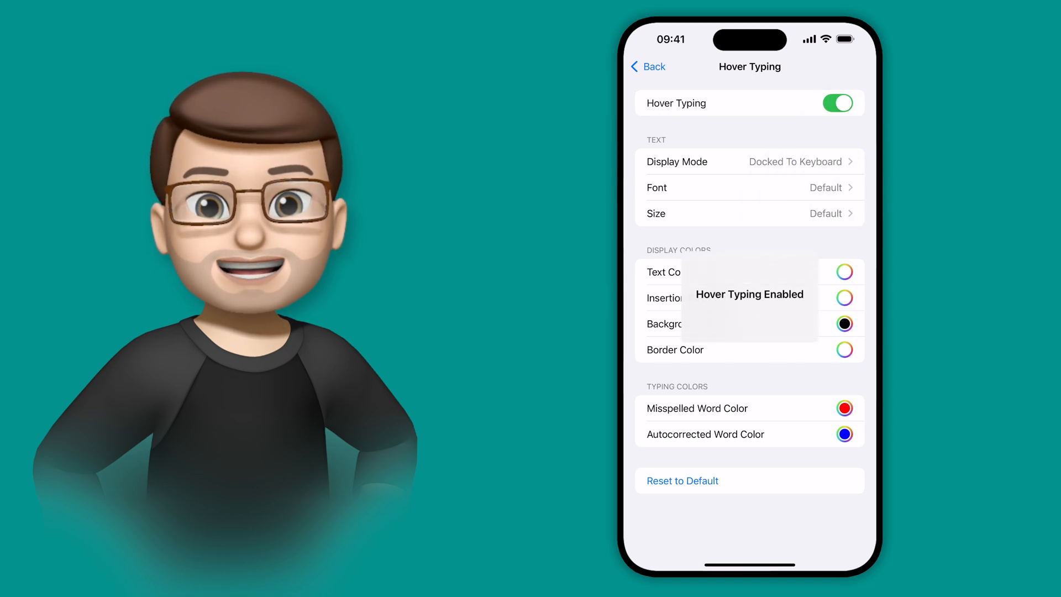
left_click(744, 213)
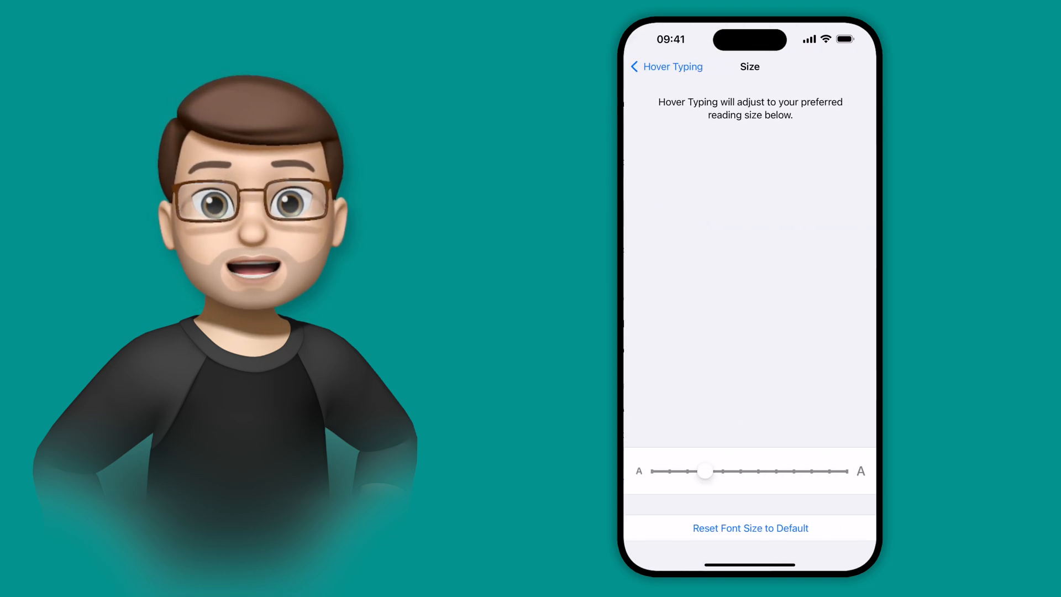
left_click_drag(706, 472, 740, 473)
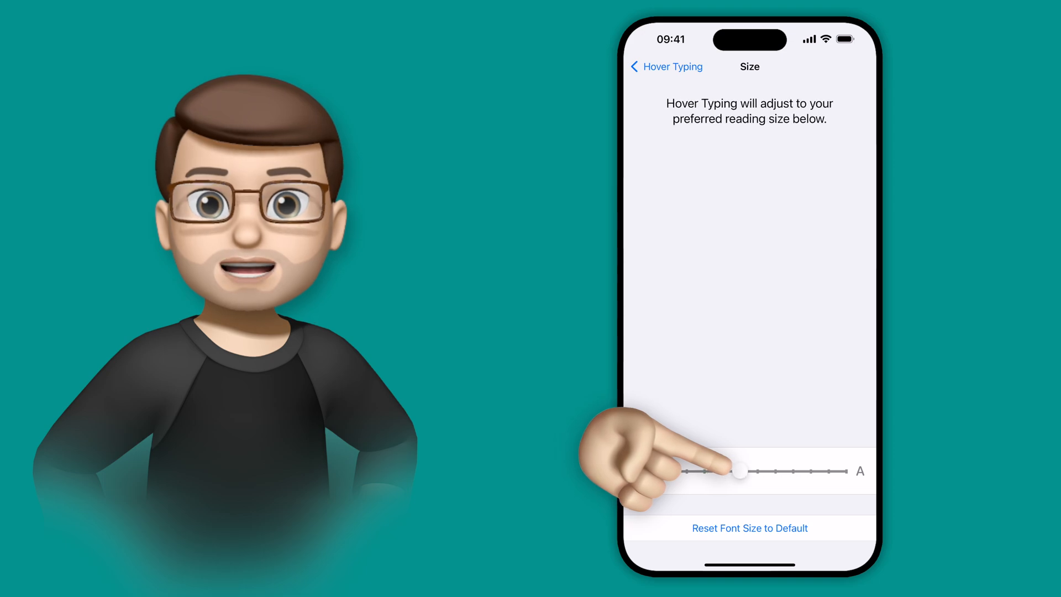
left_click_drag(741, 469, 757, 471)
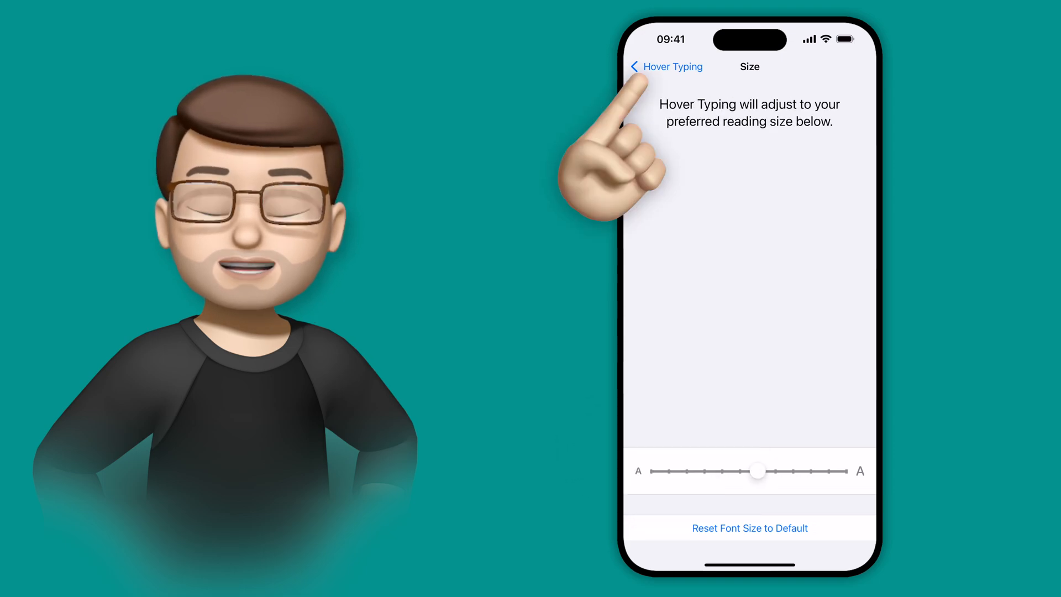
left_click(666, 66)
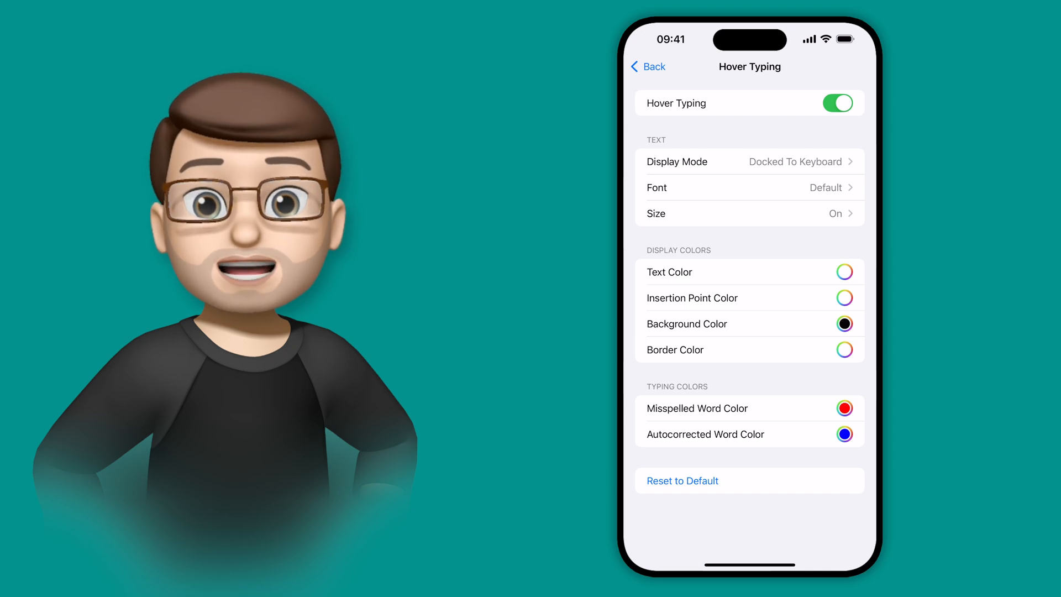
Set the Hover Typing background colour to teal (449B98) and go back to the Home Screen
left_click(844, 324)
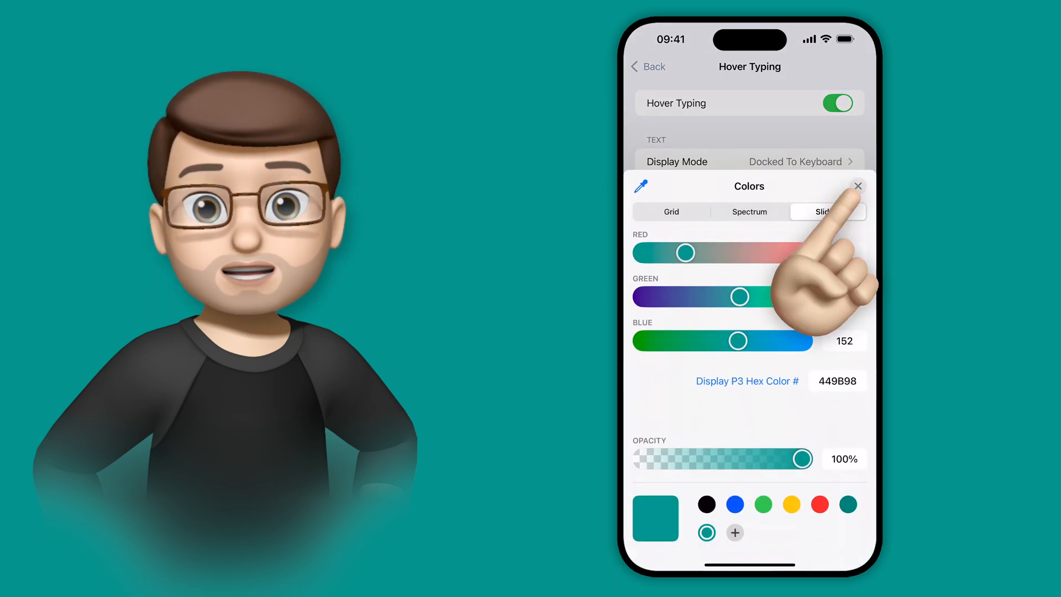
left_click(857, 185)
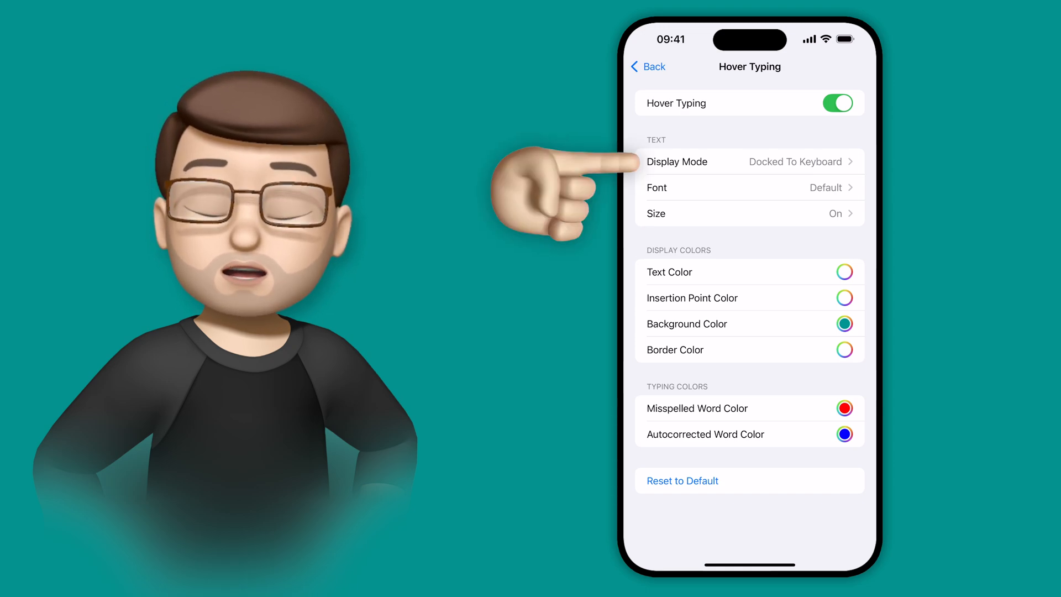
left_click(744, 161)
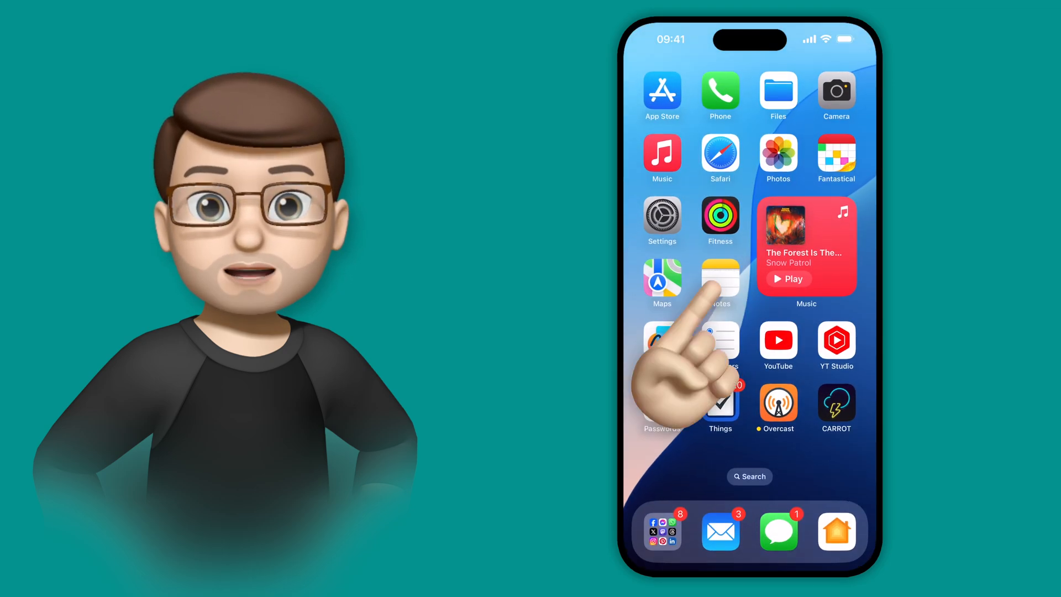
Type 'Thumbnail for Hiver' as the fifth Jobs for Today item, shown in the teal hover box
left_click(720, 277)
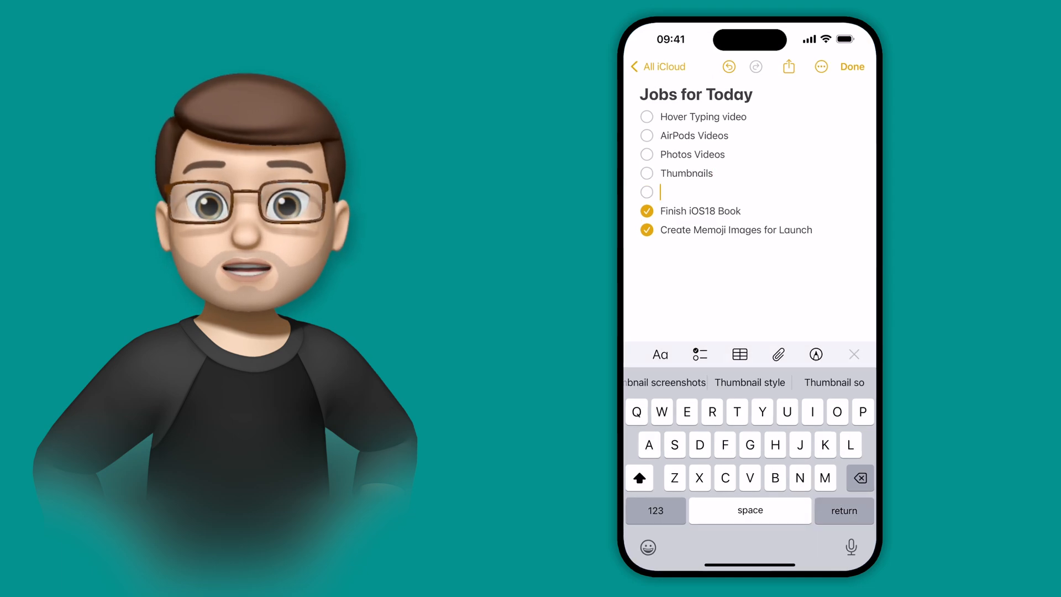
type("Thumbnail for Hiver")
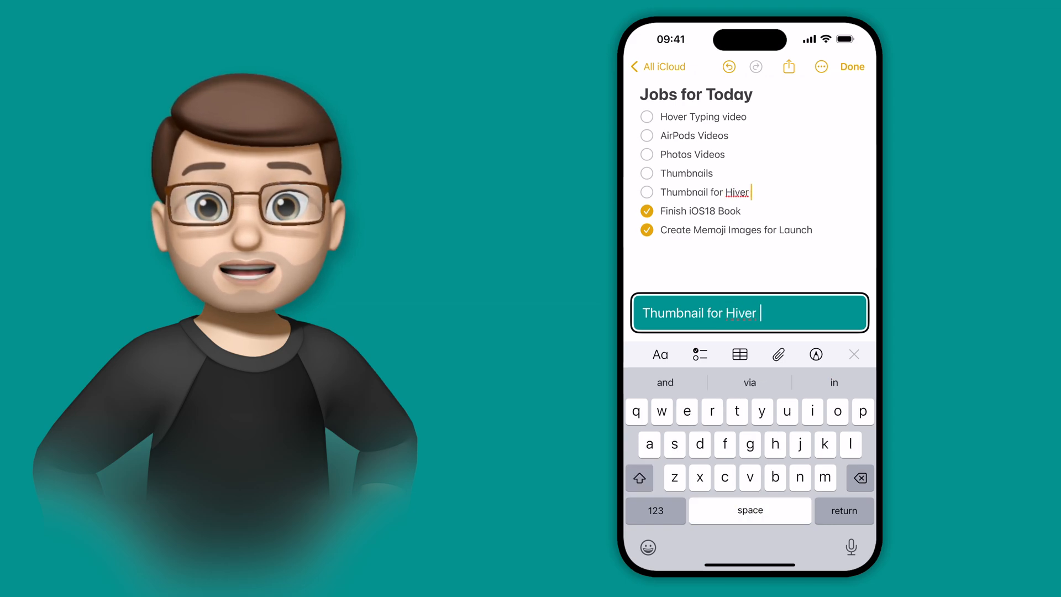
key("BackSpace")
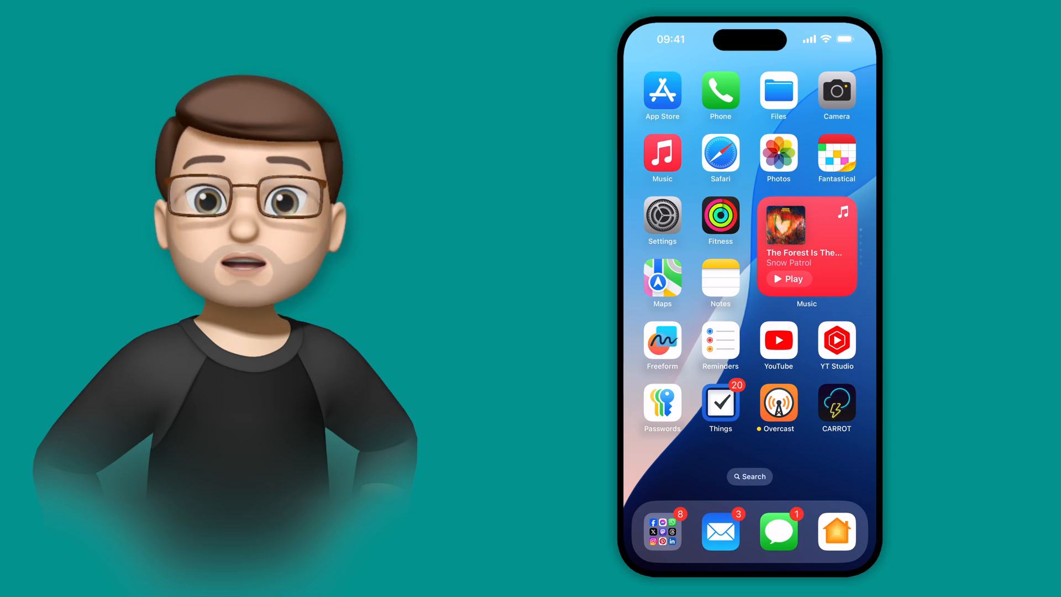
Search 'hover' in Spotlight, open the Hover Typing result and switch it off
left_click(750, 476)
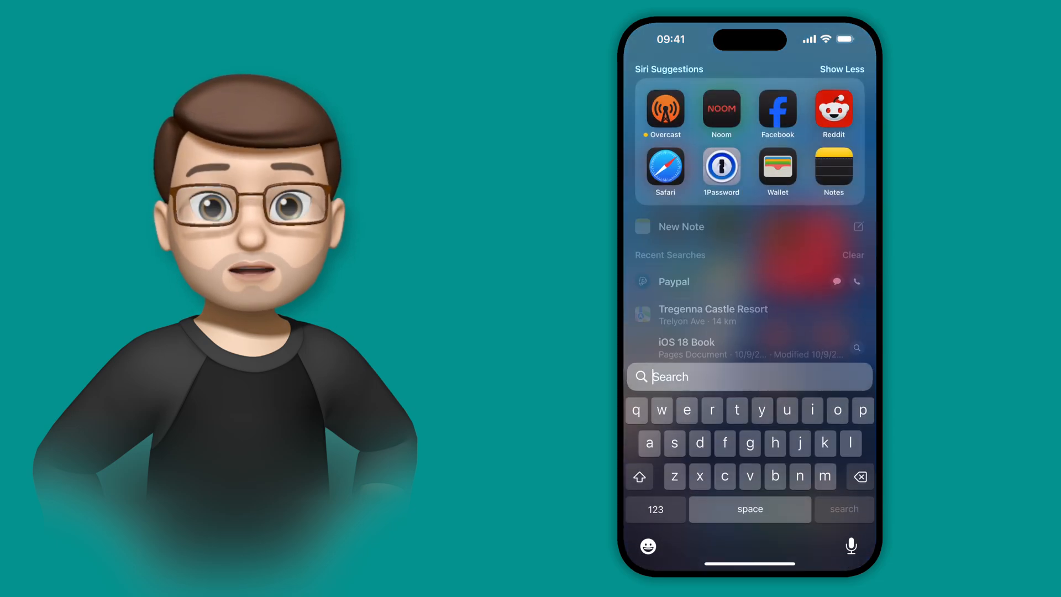
type("hover")
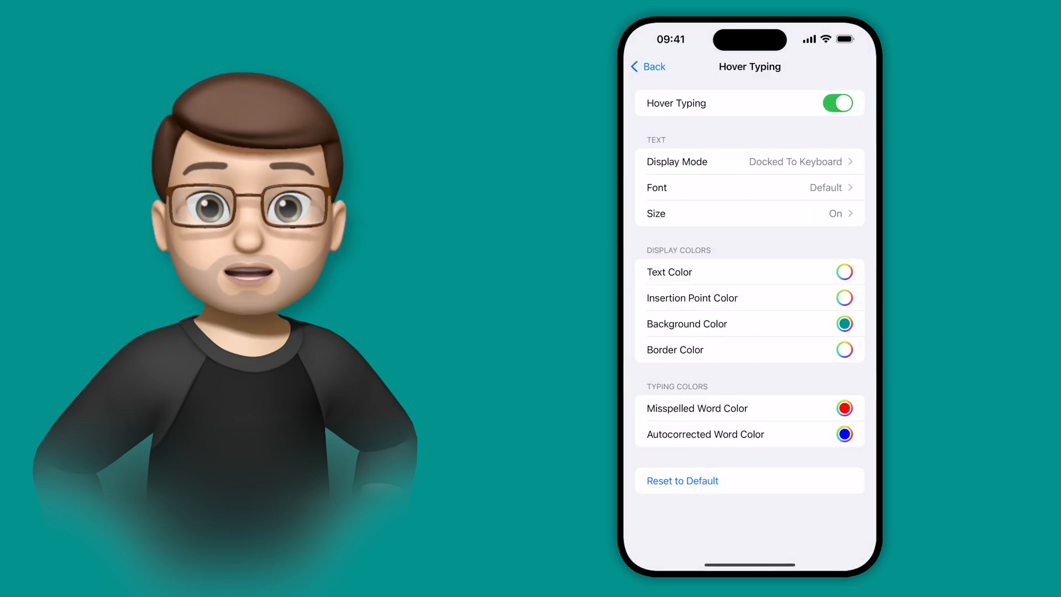
left_click(838, 103)
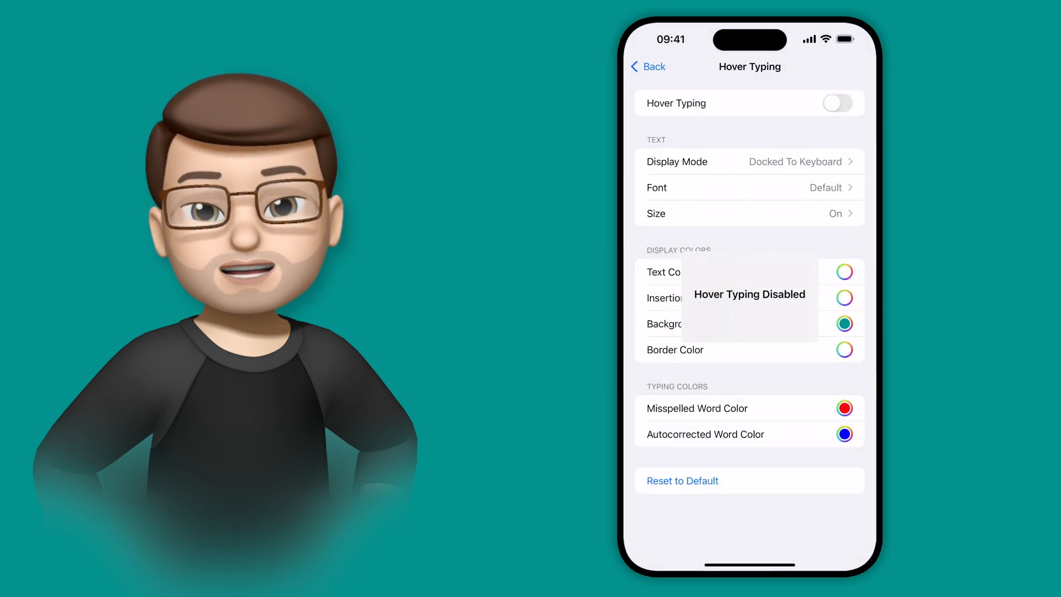